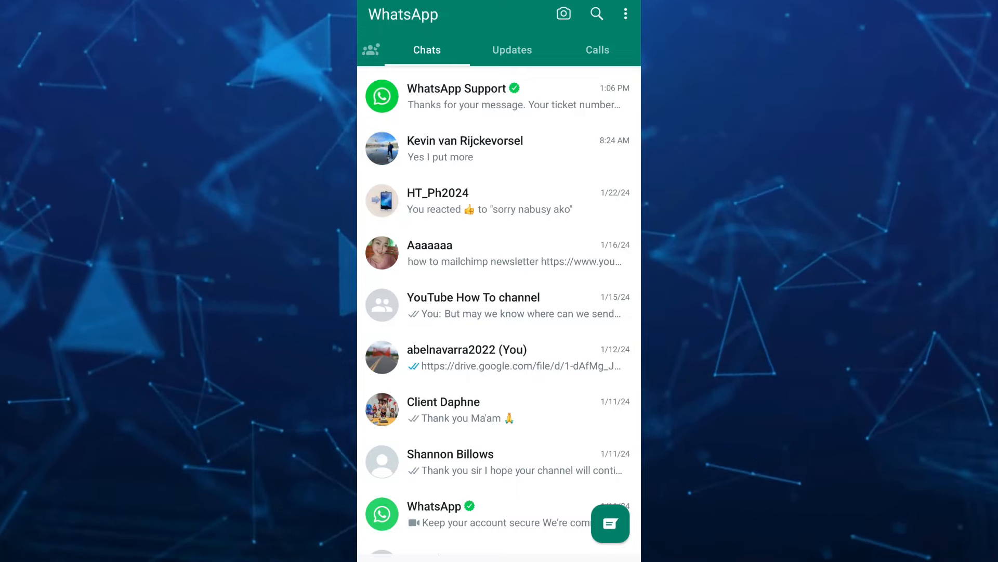
Go from the chats menu to Settings and scroll down to Help
click(625, 13)
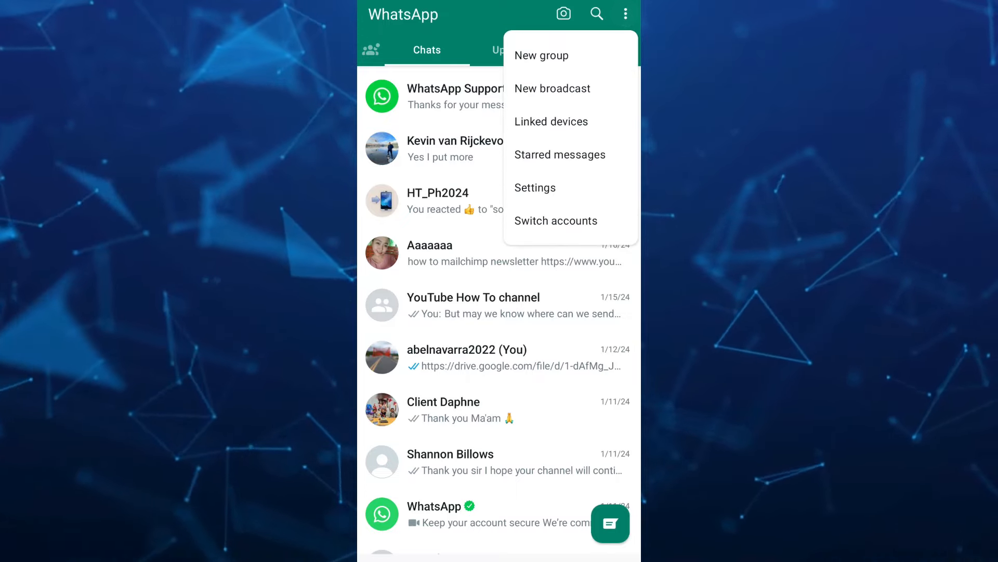
click(534, 188)
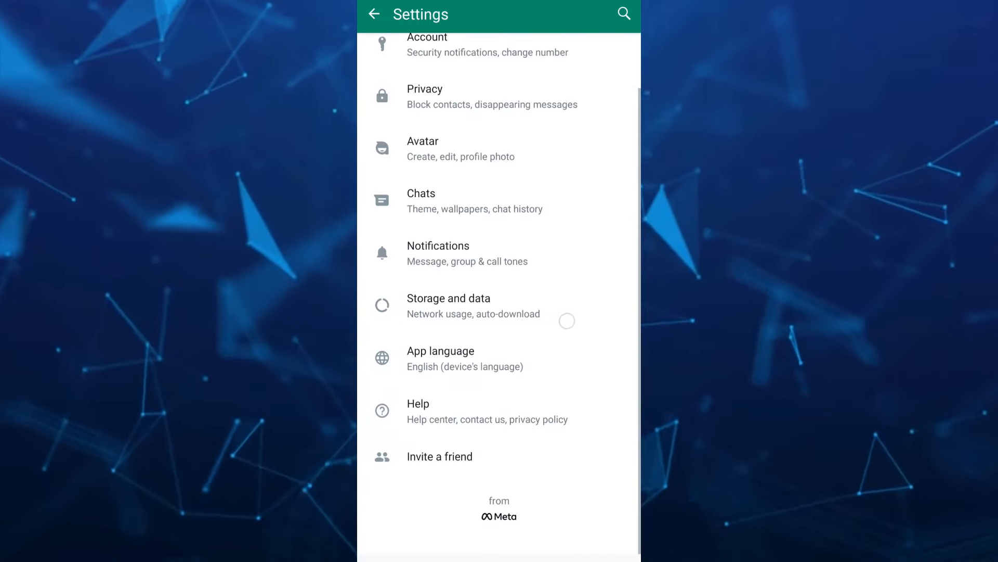
scroll(down, 3)
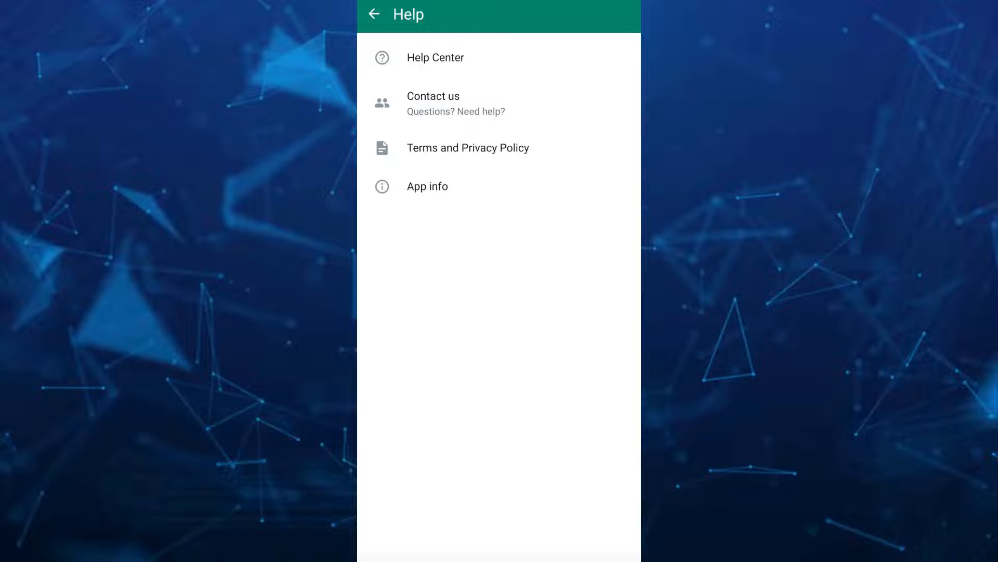
Open Contact us and focus its empty description field
click(456, 103)
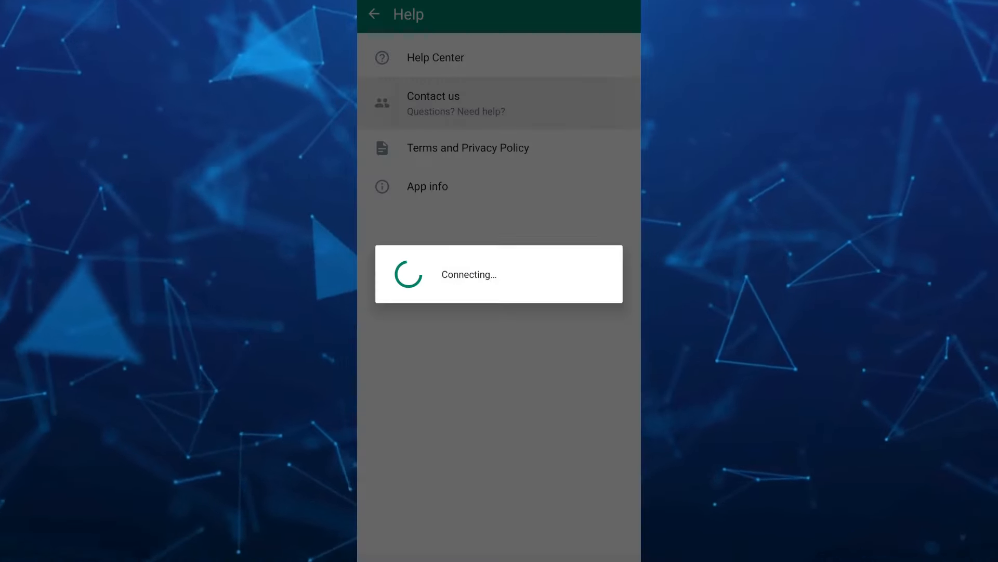
click(432, 102)
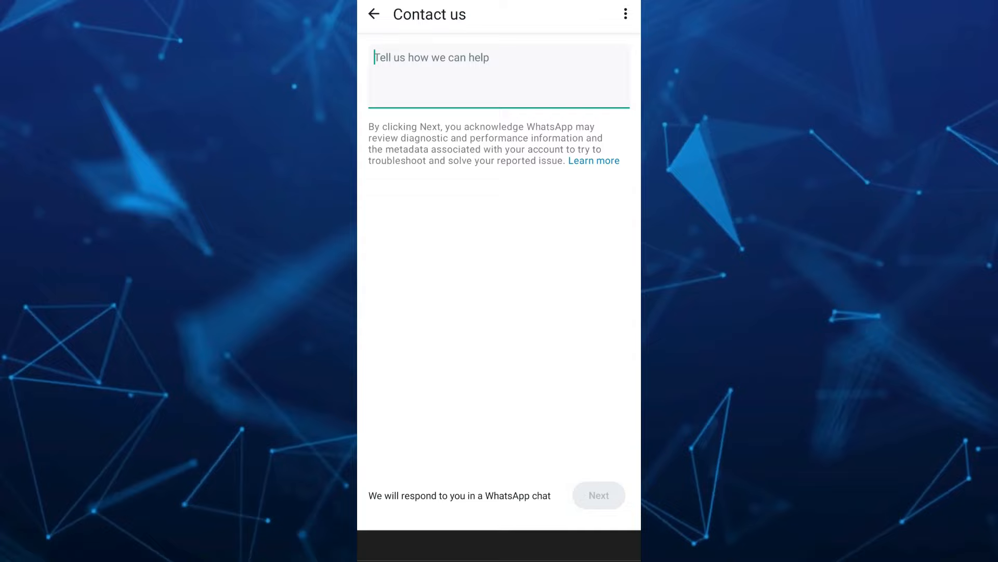
Type 'How to recover my account without sim?', fixing a typo, and submit
text(How to)
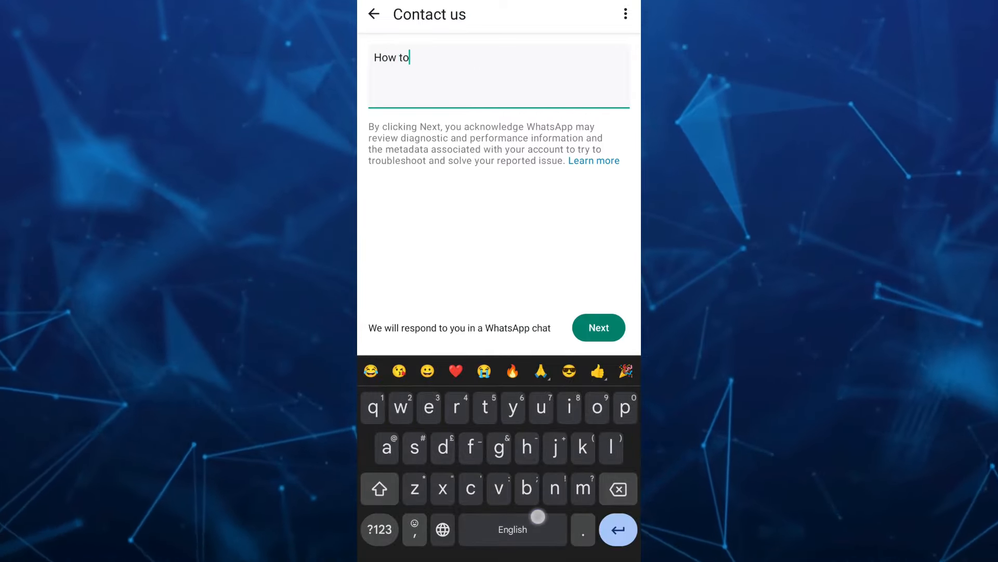
text(recover my avcount)
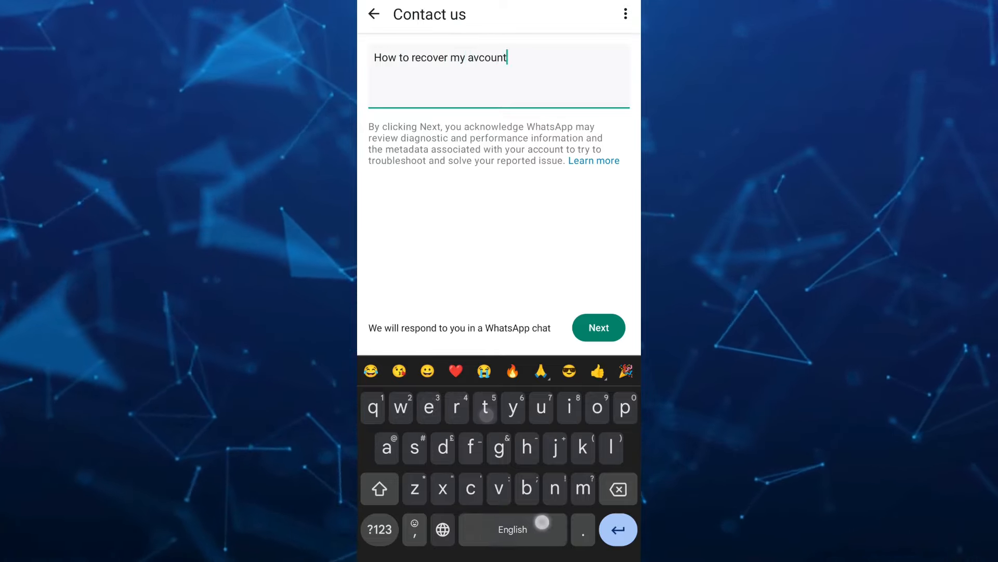
key(Backspace)
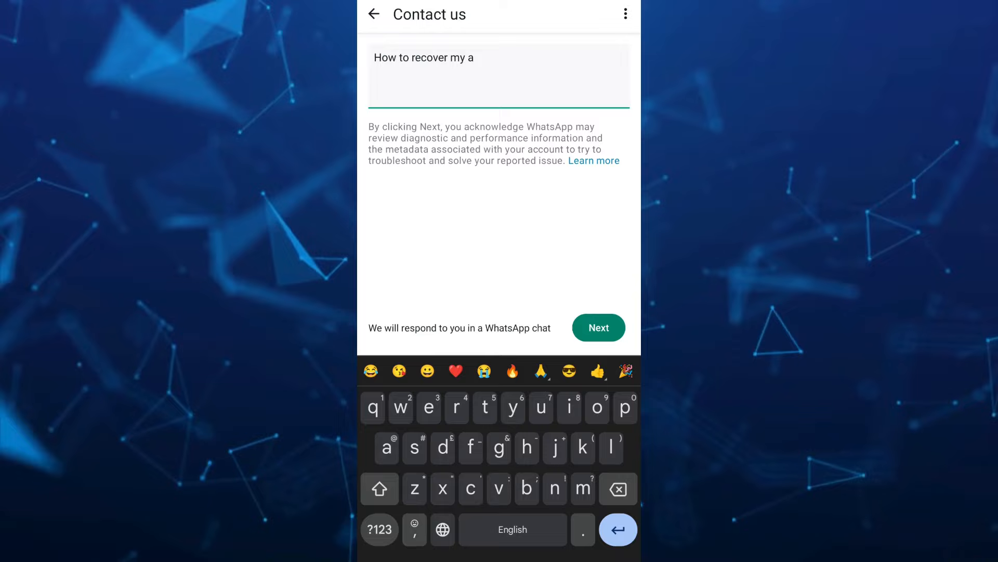
text(ccount wi)
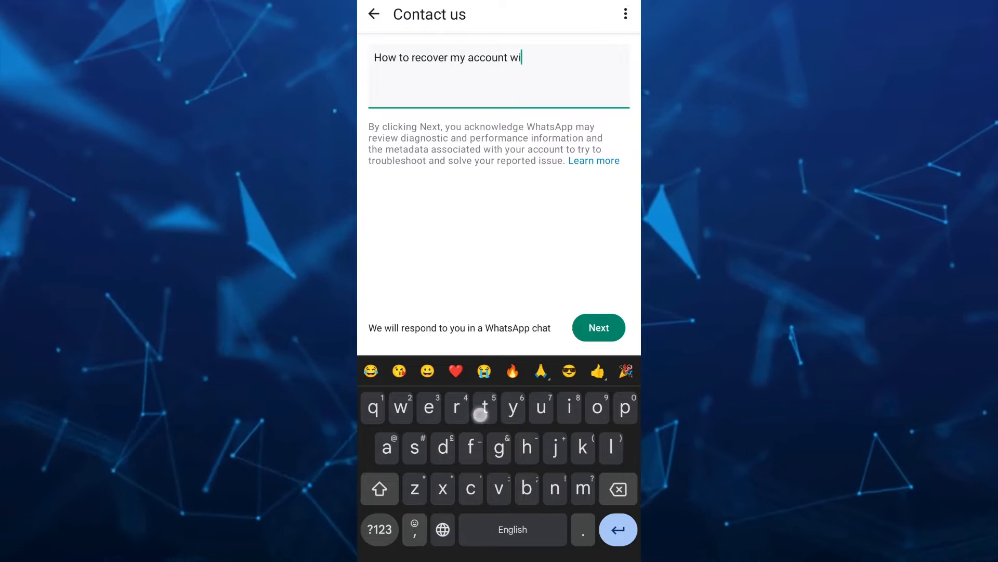
text(thout sim?)
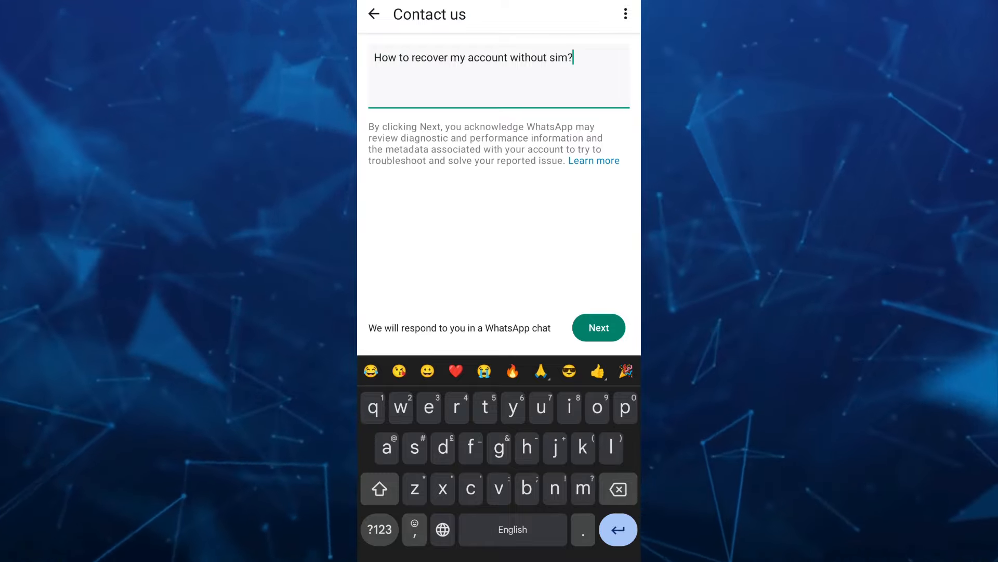
click(598, 327)
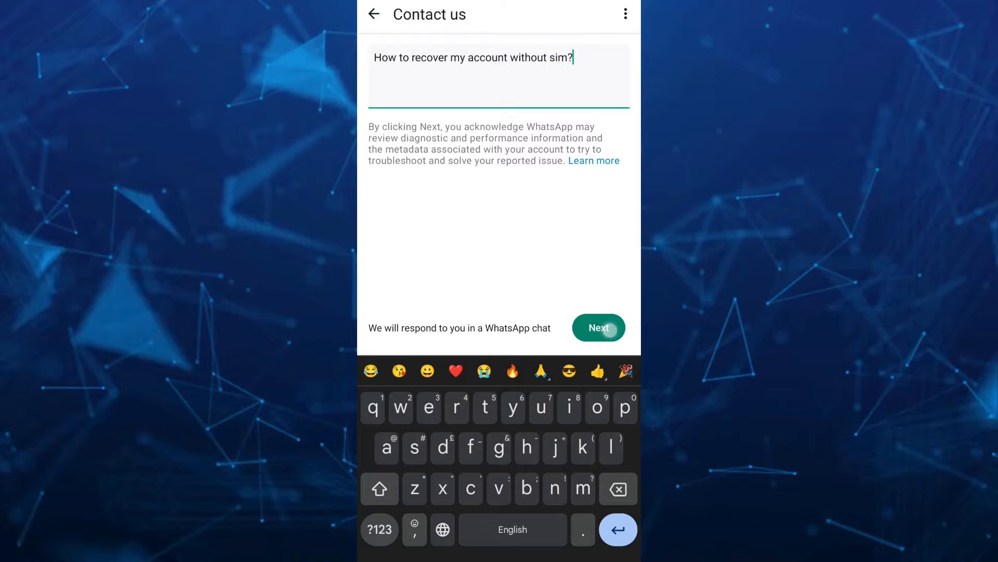
Confirm with Next and open the suggested 'Stolen accounts' article
click(598, 327)
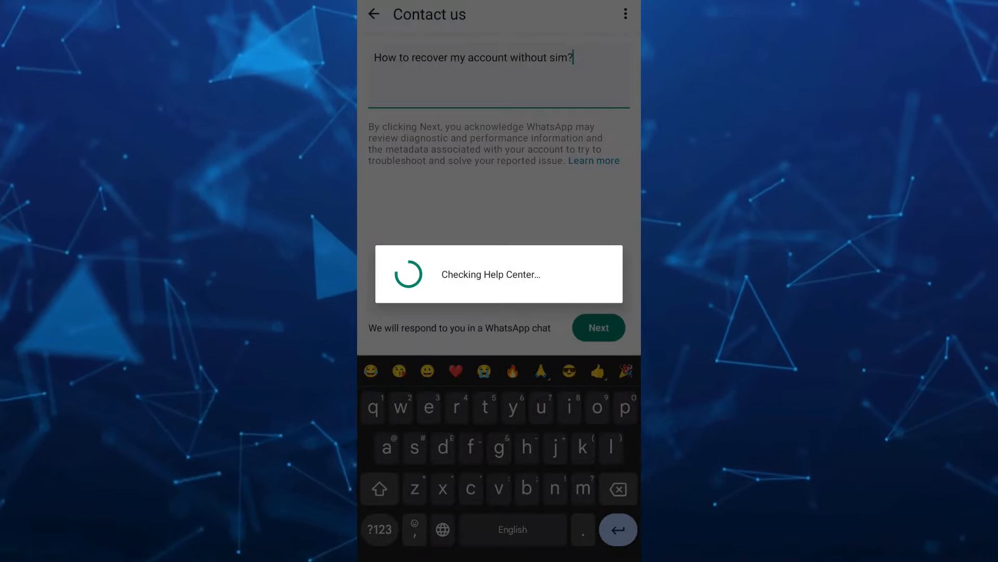
click(597, 327)
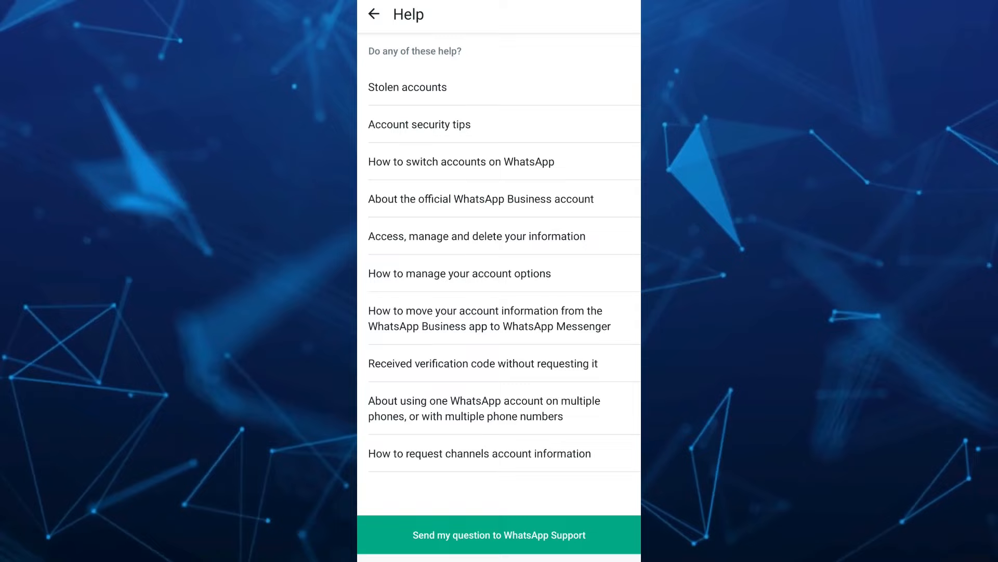
click(406, 87)
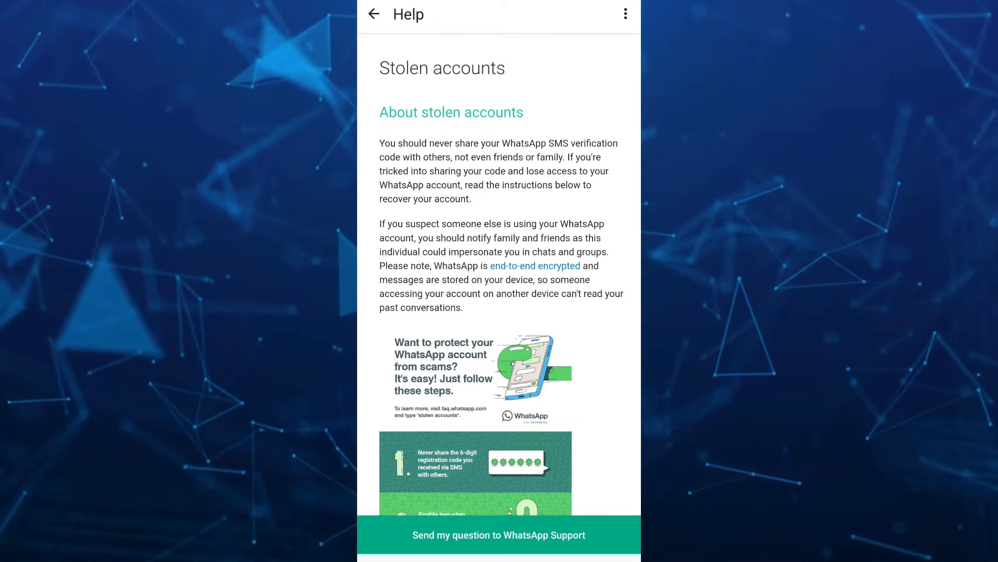
Answer No to 'helpful?' and choose 'Send my question to WhatsApp Support'
scroll(down, 3)
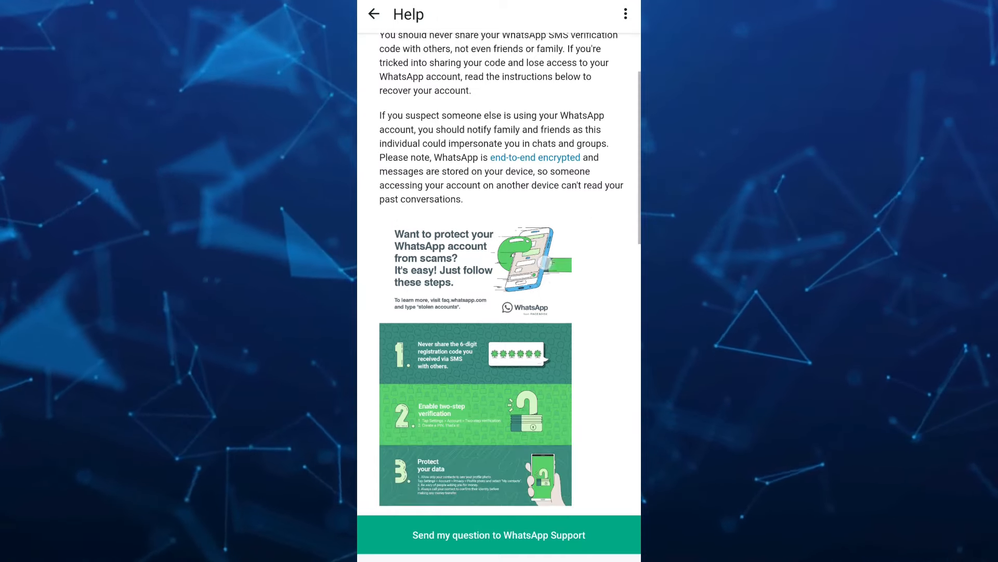
scroll(down, 3)
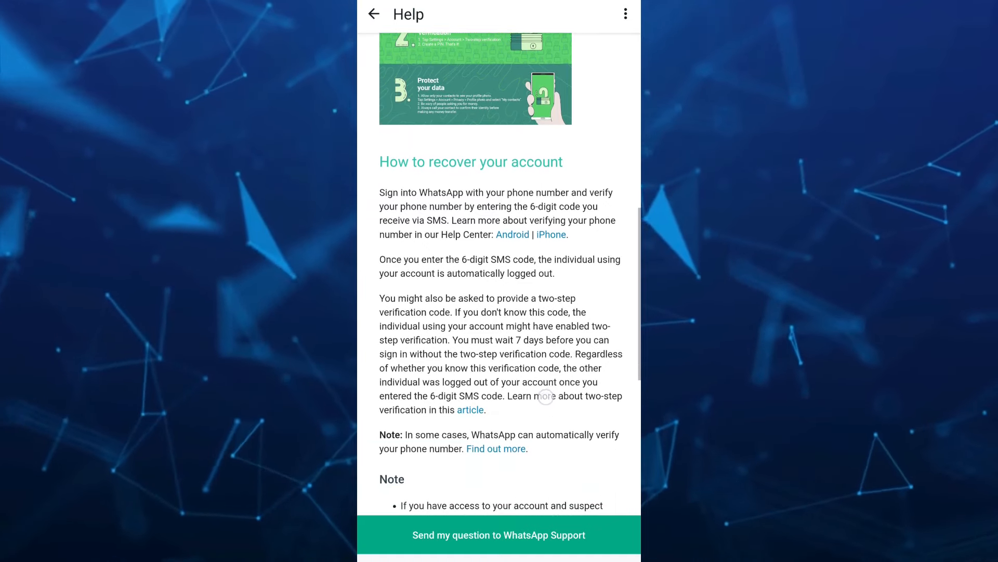
scroll(down, 3)
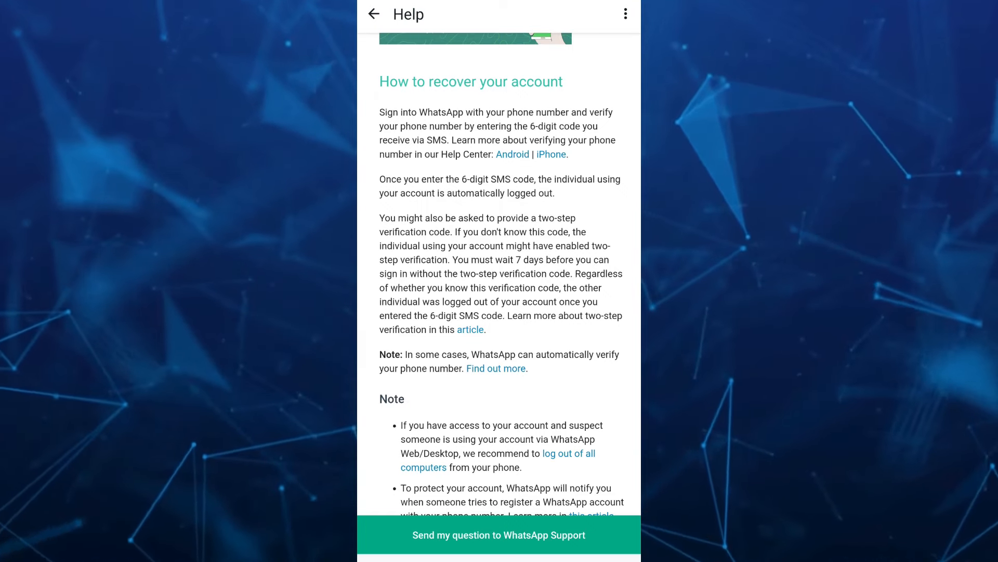
scroll(down, 3)
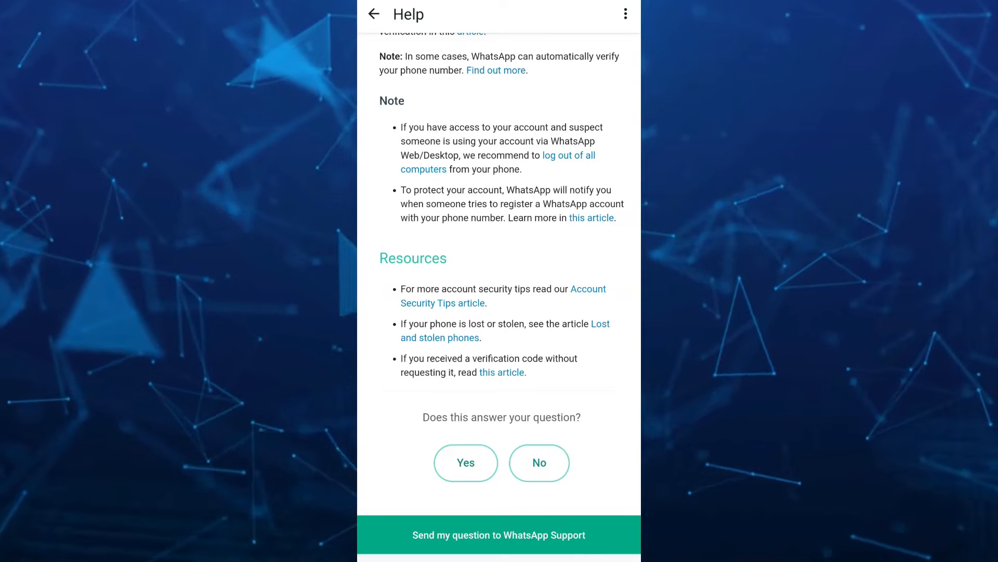
click(465, 462)
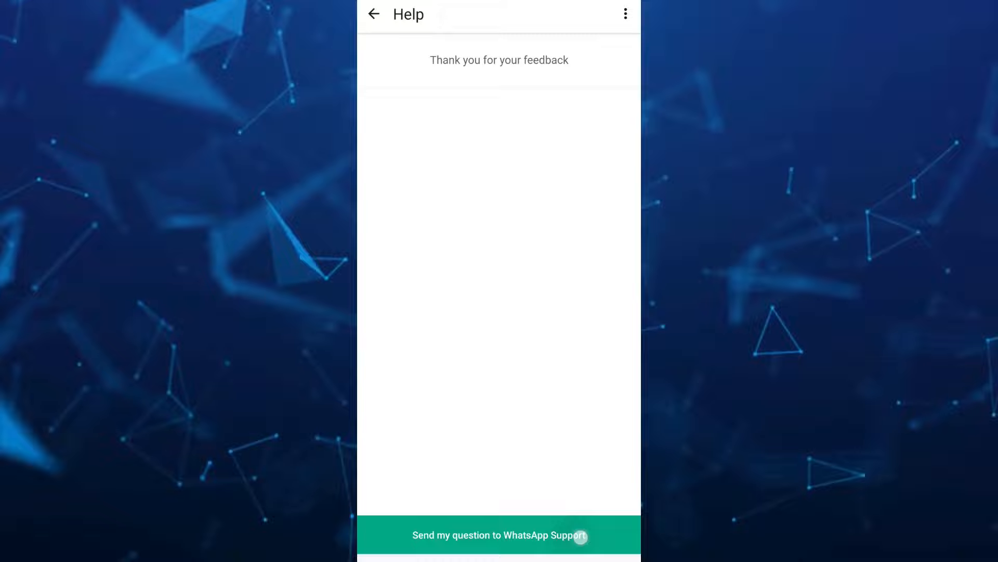
click(499, 534)
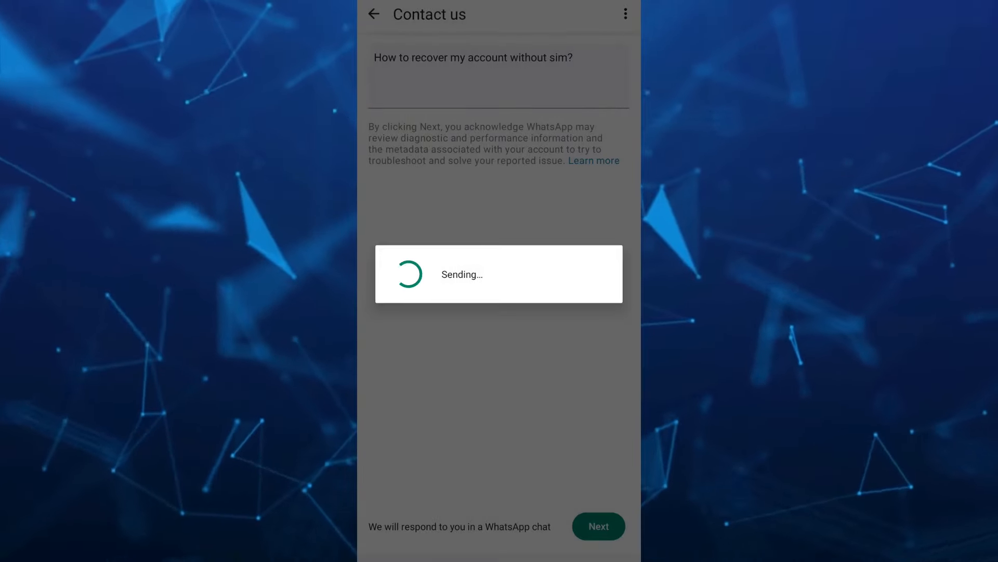